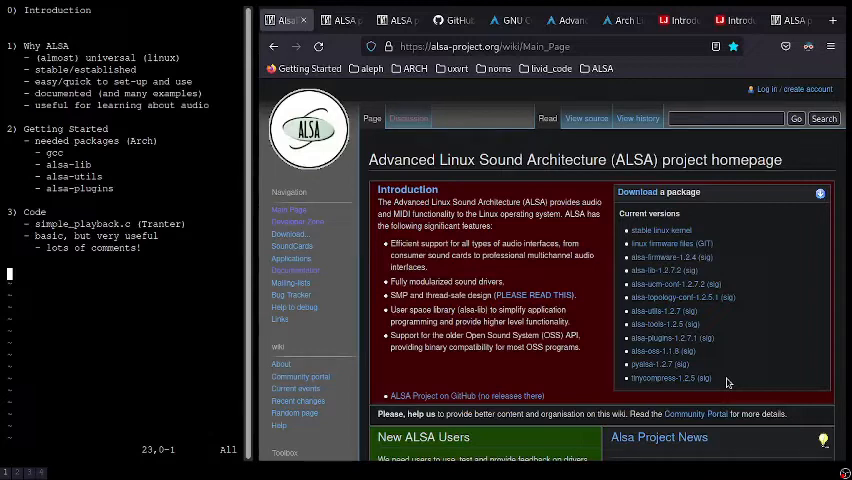
# Browse from the ALSA homepage to the alsa-lib doxygen reference and its Examples page
pyautogui.click(340, 20)
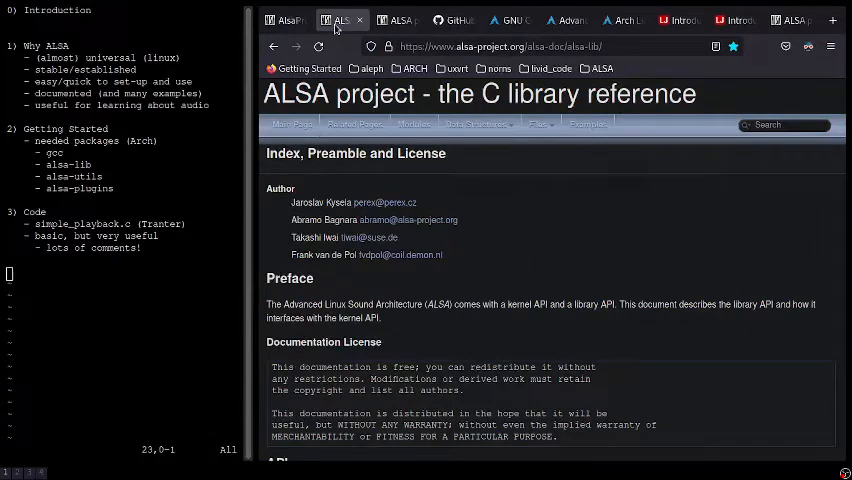
pyautogui.click(588, 124)
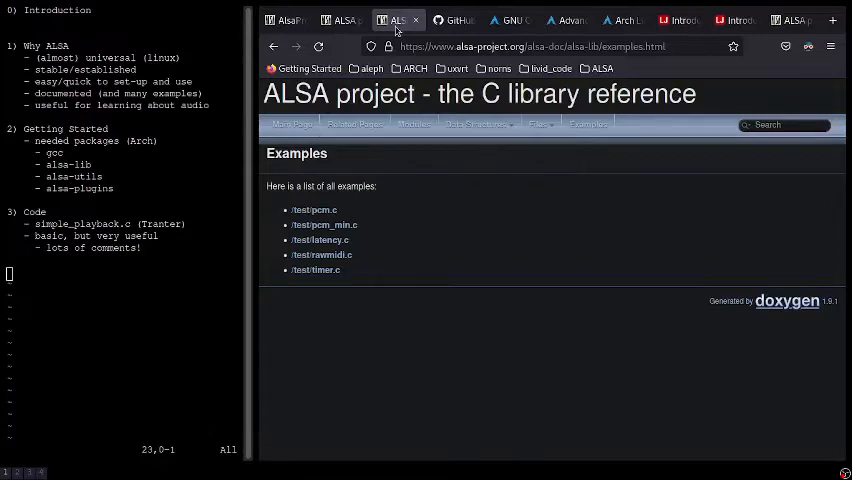
pyautogui.click(452, 20)
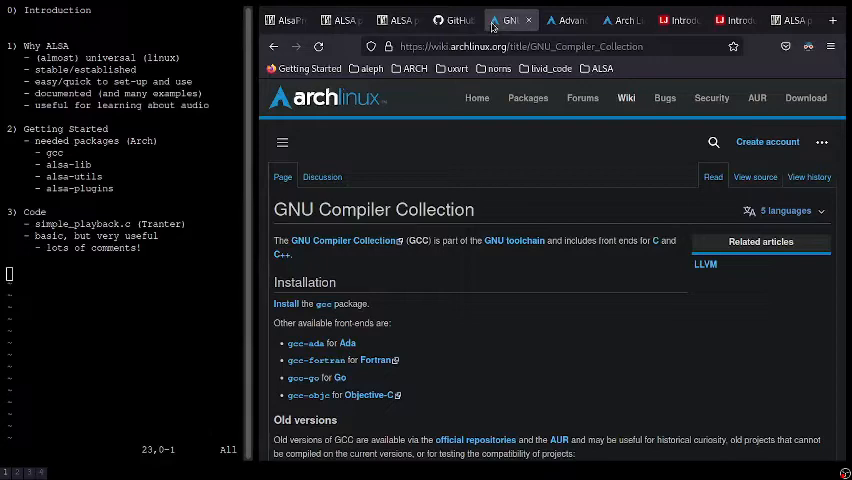
# View the Arch wiki GCC article, then the archlinux.org alsa-utils File List
pyautogui.click(564, 20)
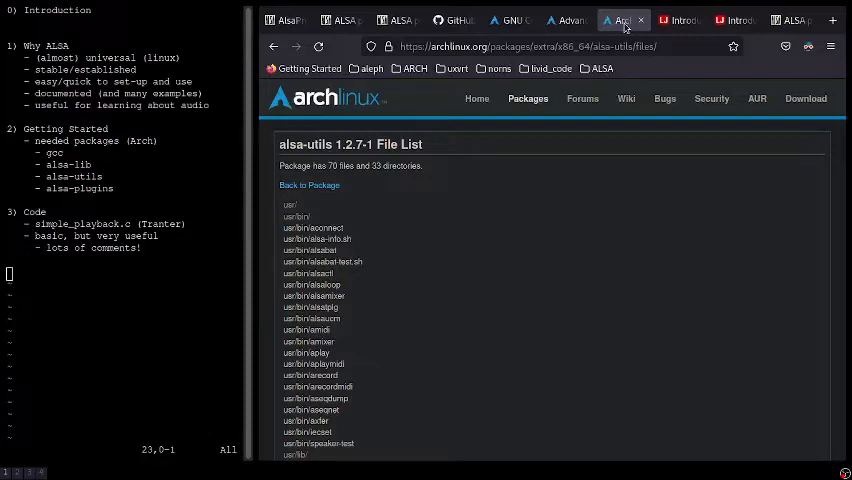
pyautogui.click(678, 20)
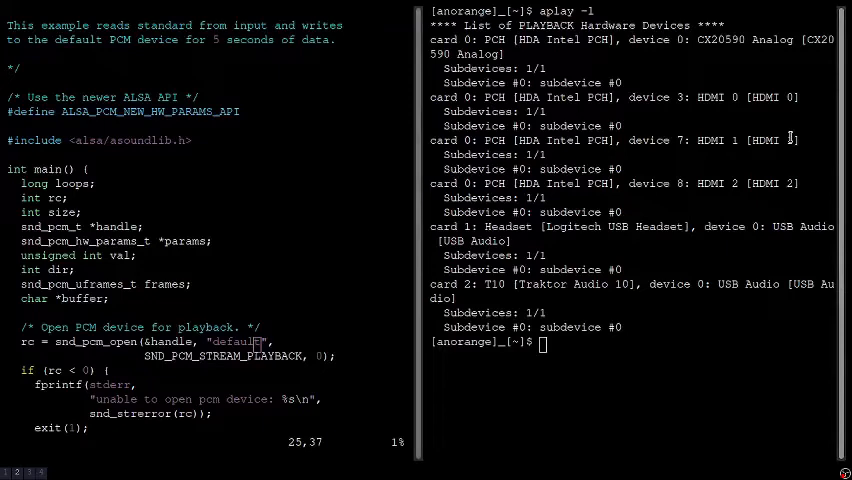
# Replace "default" in snd_pcm_open with a "plughw:0,0"-style device string from the aplay list
pyautogui.write('plughw:0,0')
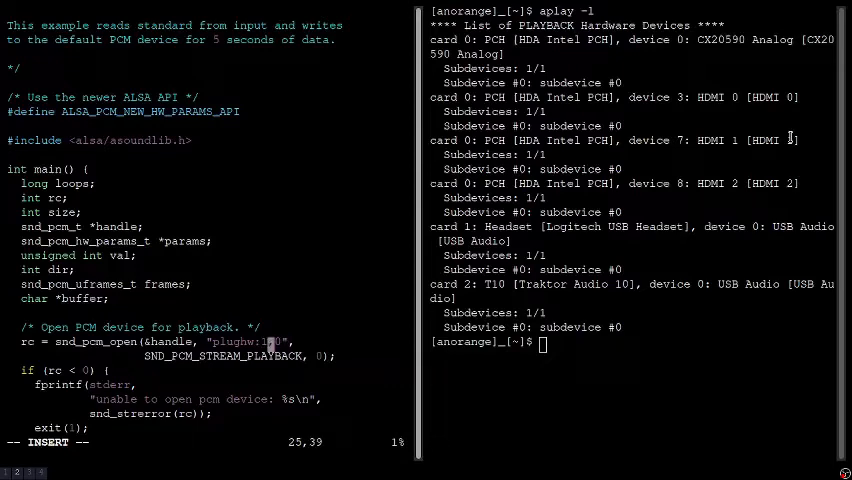
pyautogui.write('2')
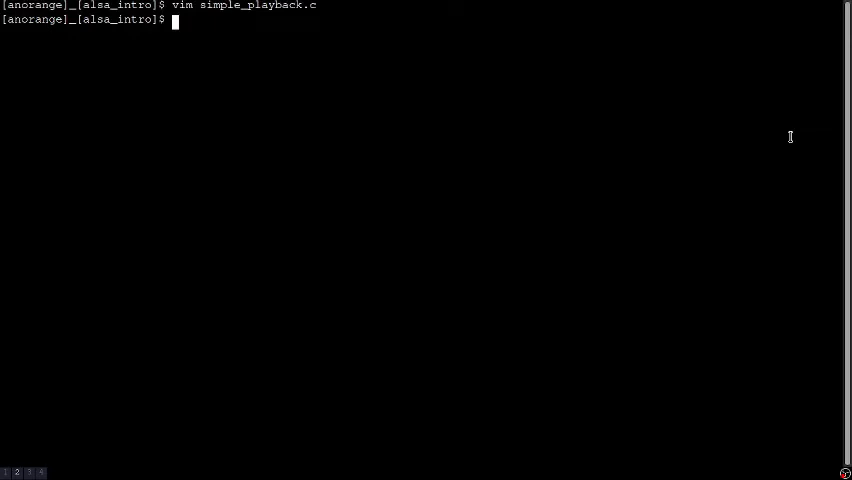
# Compile with gcc simple_playback.c -o simple_playback -lasound and stage ./simple_playback < /dev/urandom
pyautogui.write('gcc simple_playback.c -o simple_playback -lasound')
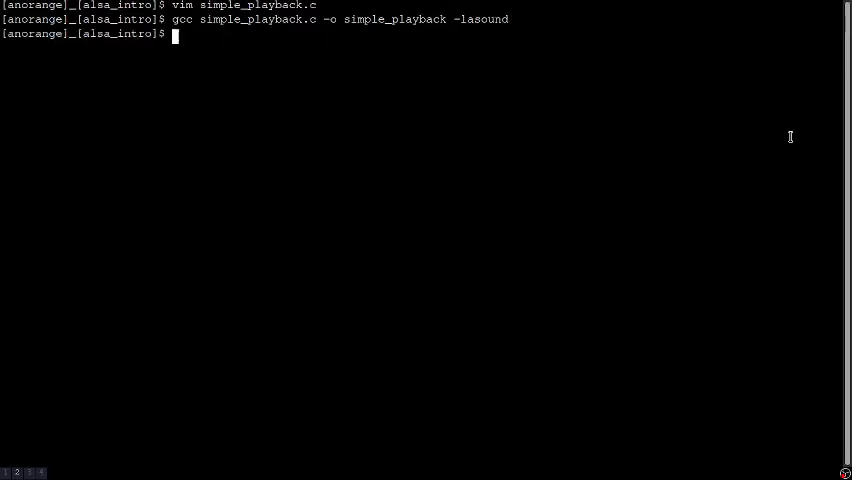
pyautogui.write('./simple_playback')
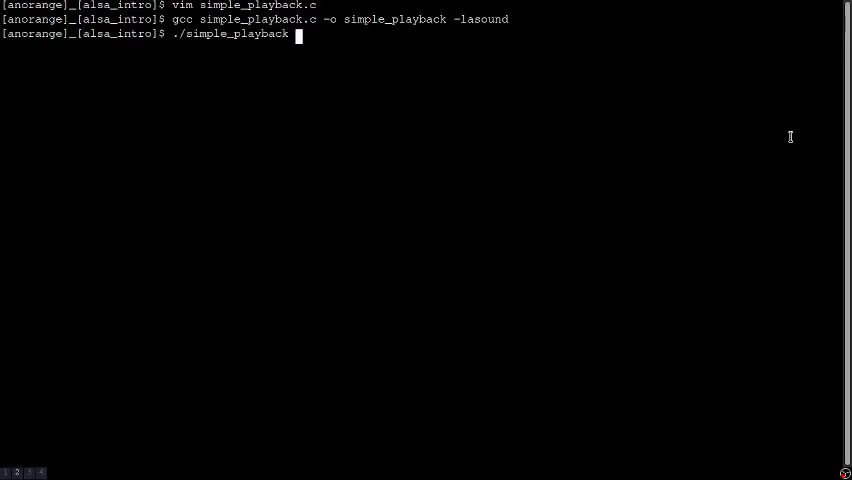
pyautogui.write('< /dev/urandom')
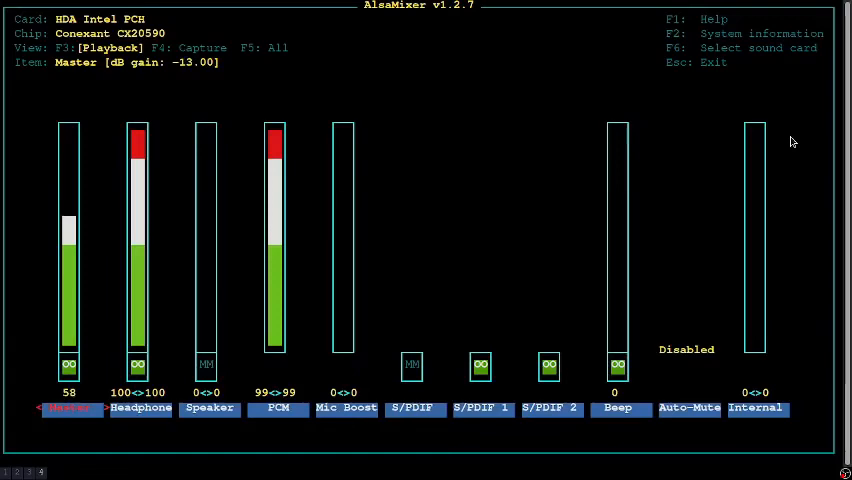
# Review the HDA Intel Master/Headphone/PCM levels in alsamixer and return to the shell
pyautogui.press('up')
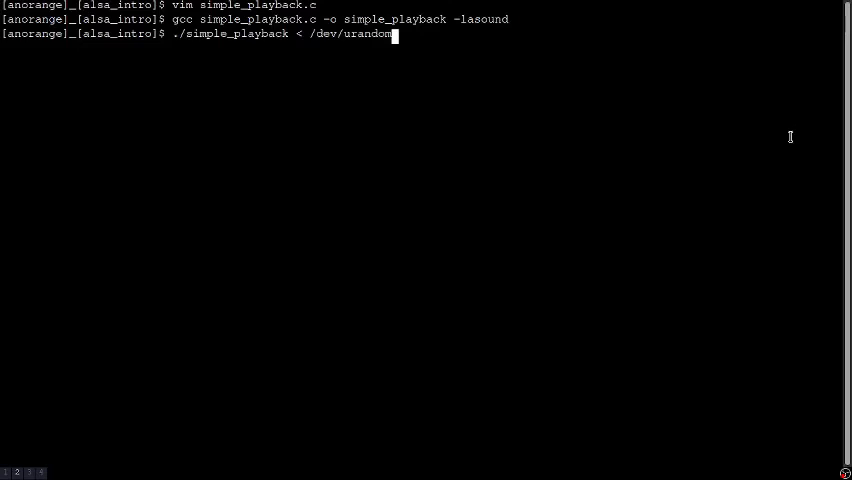
# Launch ./simple_playback < /dev/urandom so it plays random bytes
pyautogui.press('Return')
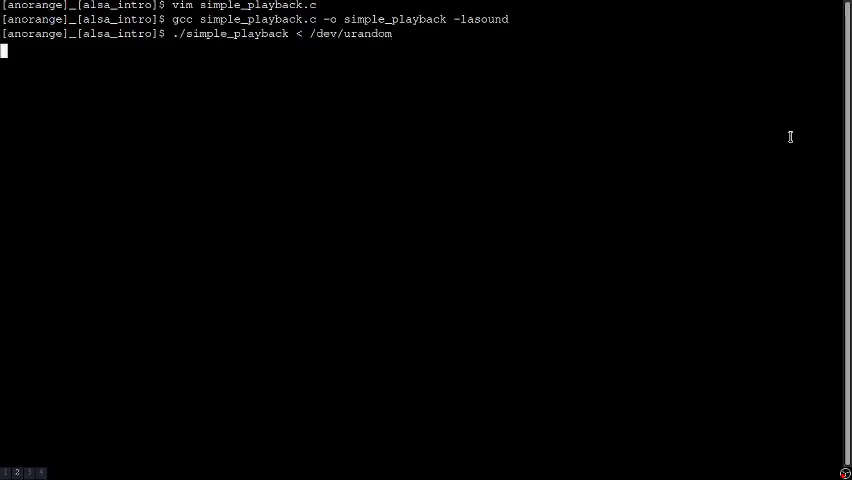